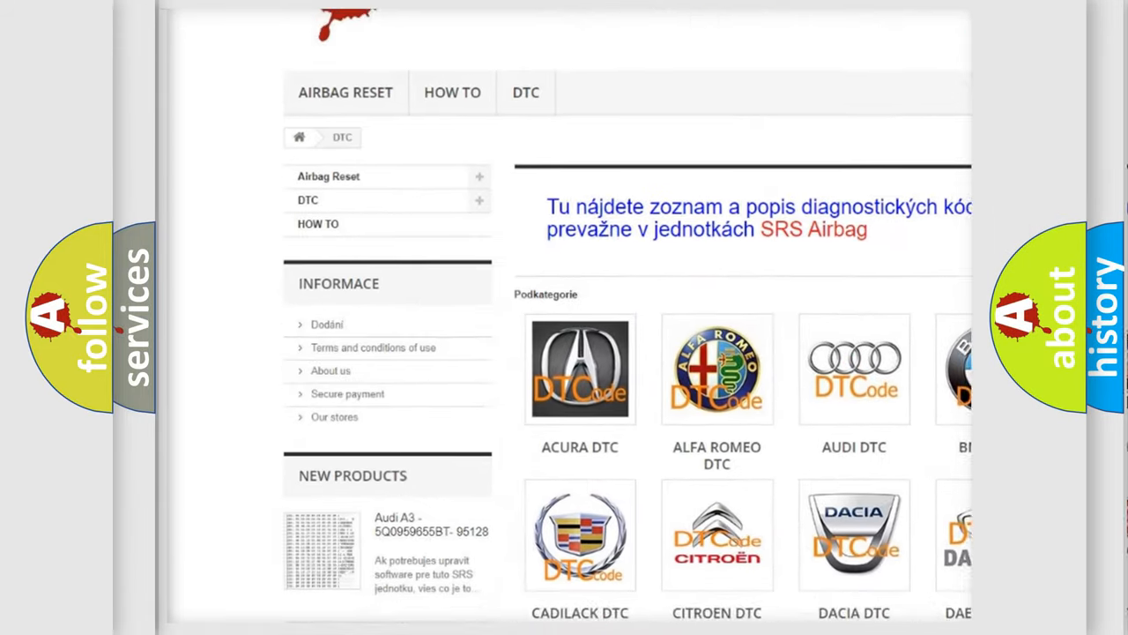
pyautogui.scroll(-3)
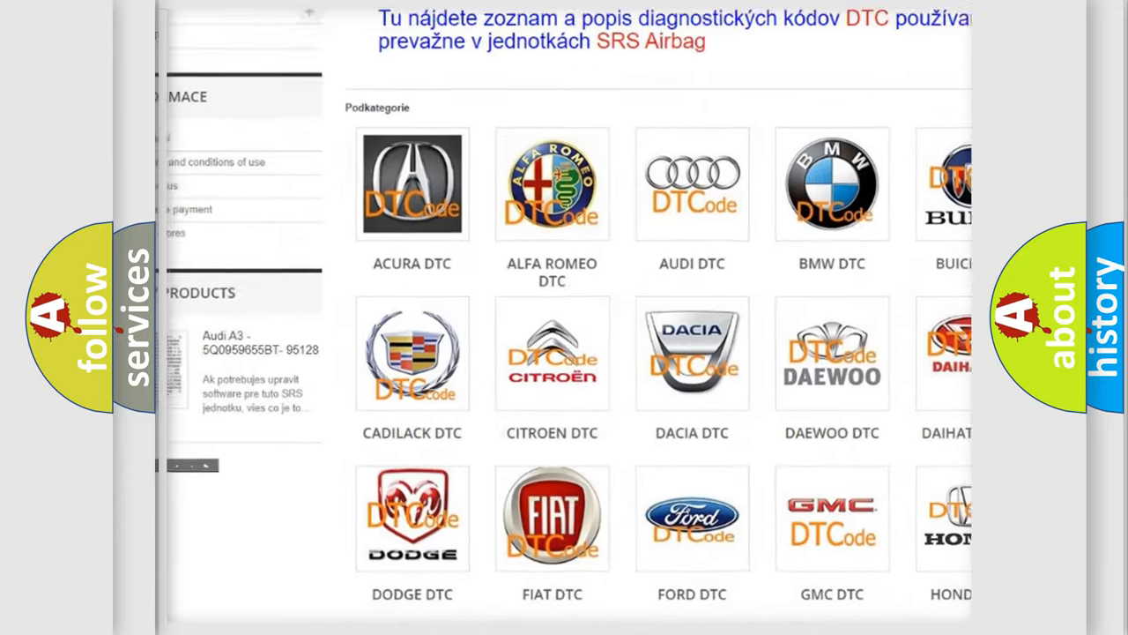